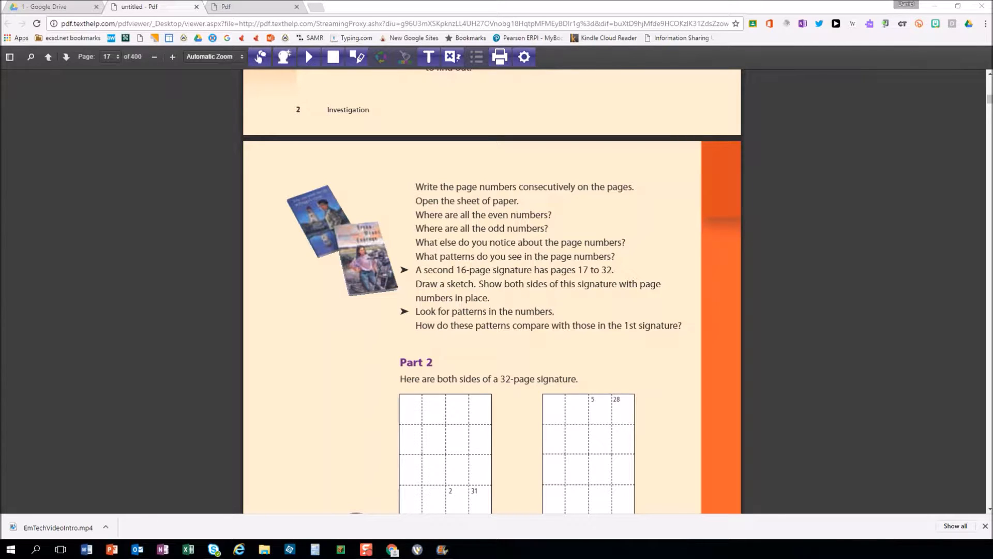
mouse_move(114, 241)
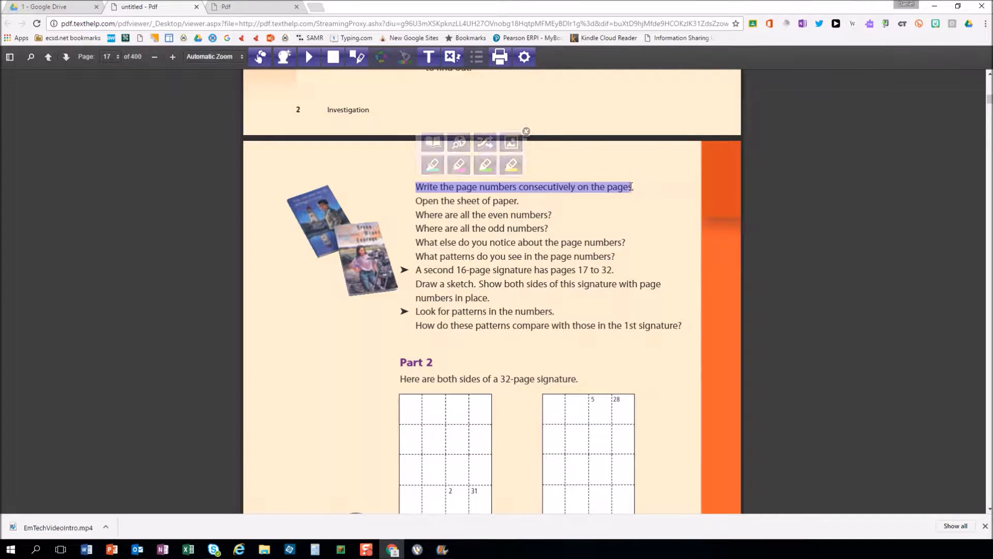
- Look up a picture for the word 'consecutively' in the Read&Write reader, then dismiss the word tools
left_click(309, 57)
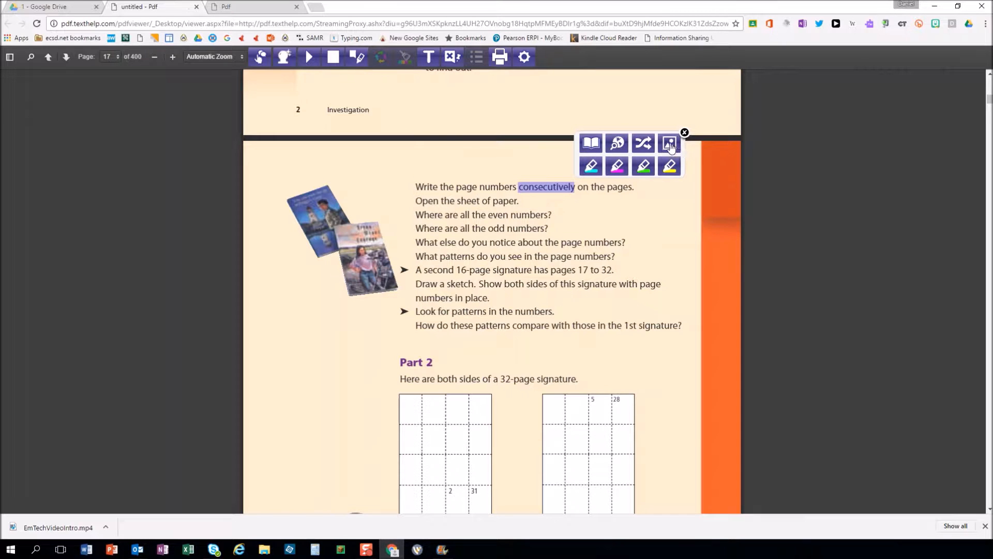
left_click(668, 143)
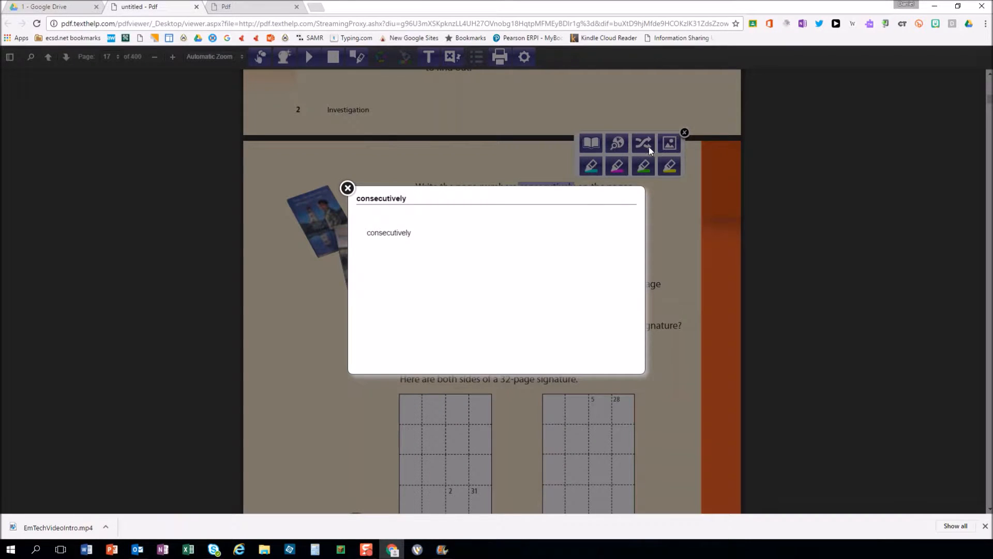
left_click(347, 188)
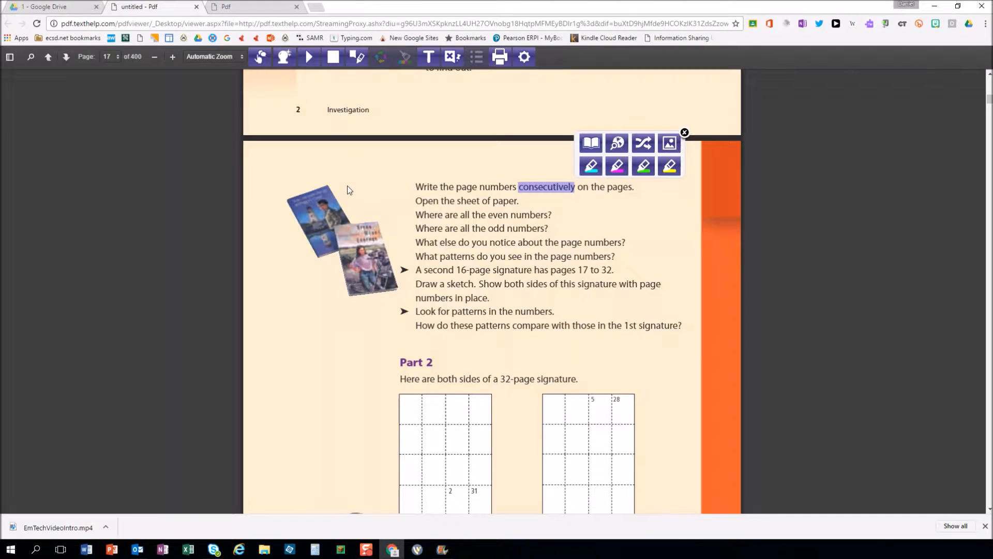
left_click(684, 133)
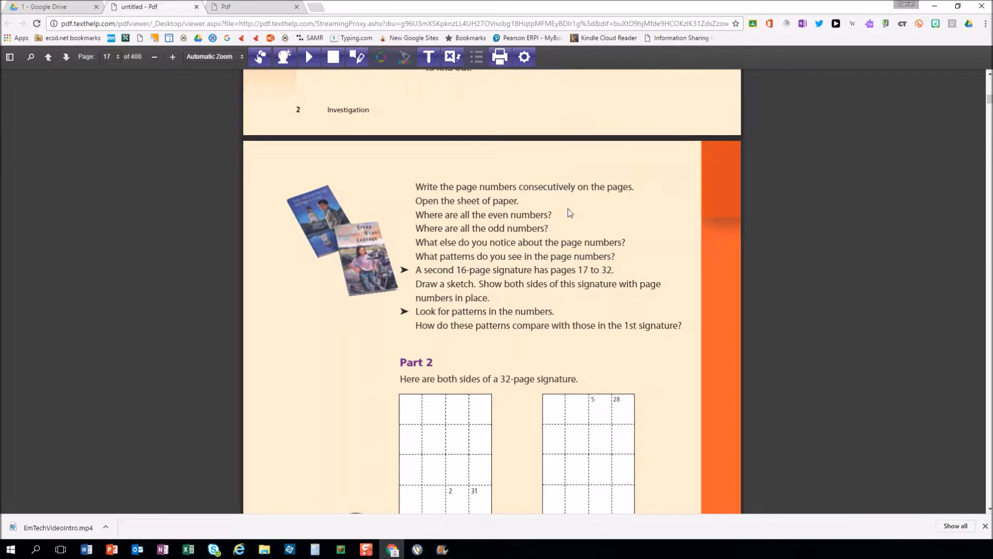
mouse_move(534, 200)
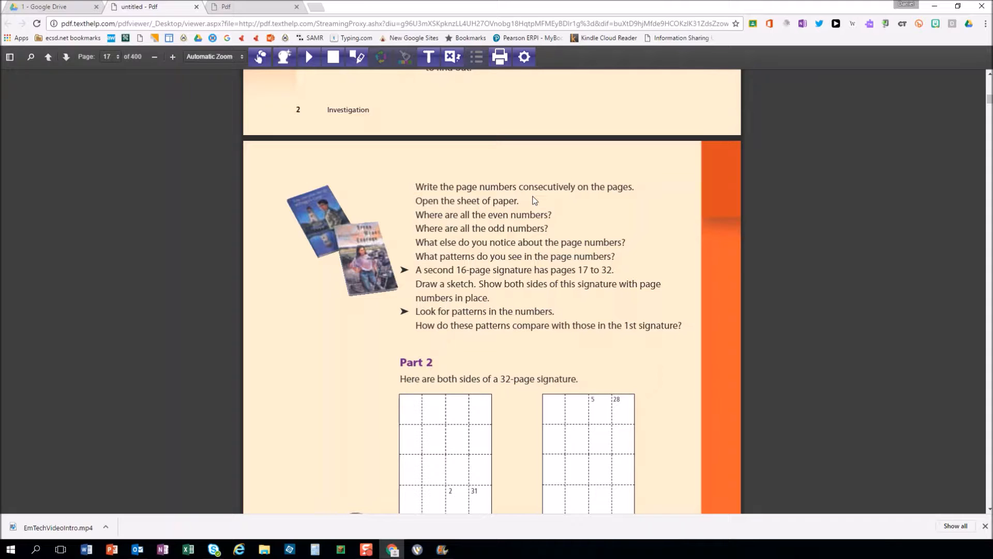
mouse_move(536, 205)
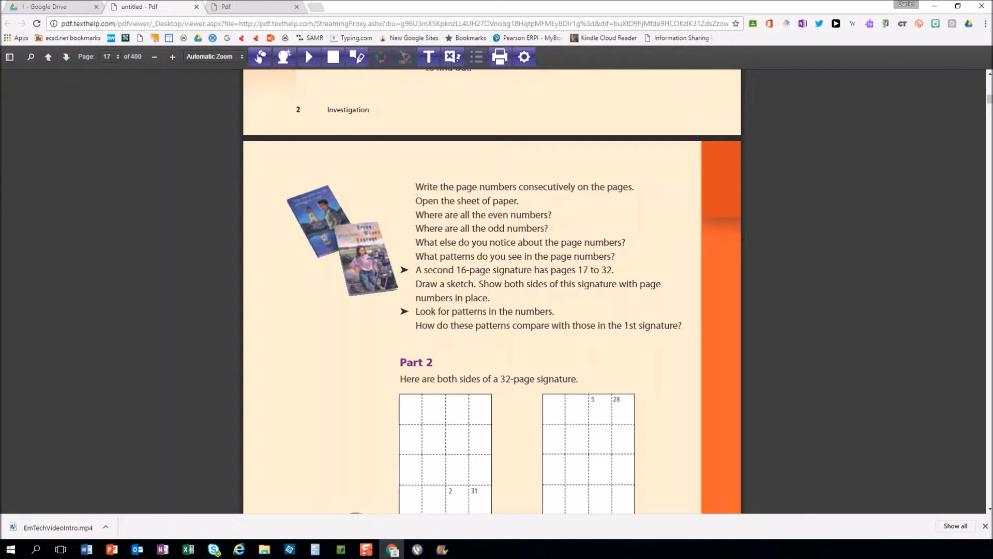
- Launch Office Lens on the iPhone and capture the ISTE Standards for Students page as a document
left_click(51, 6)
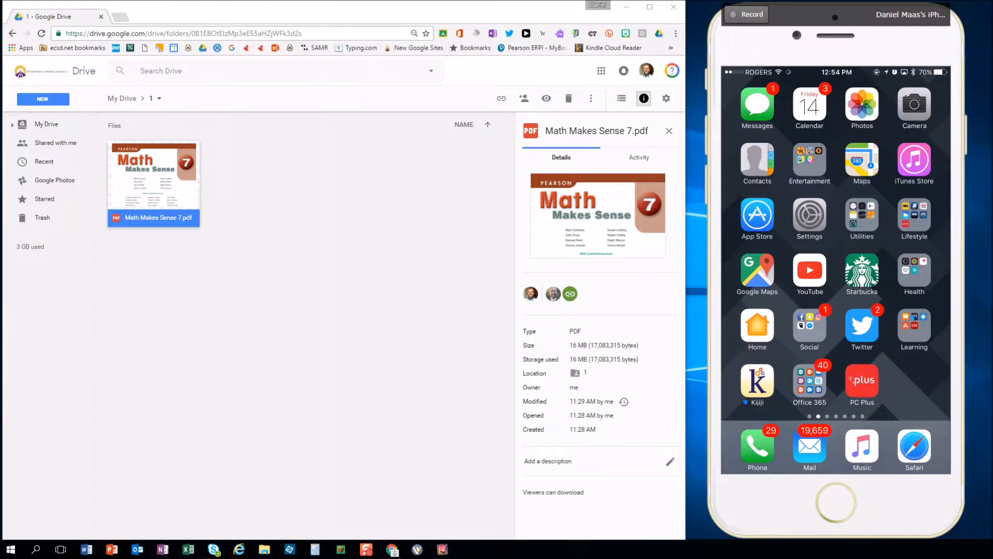
left_click(809, 385)
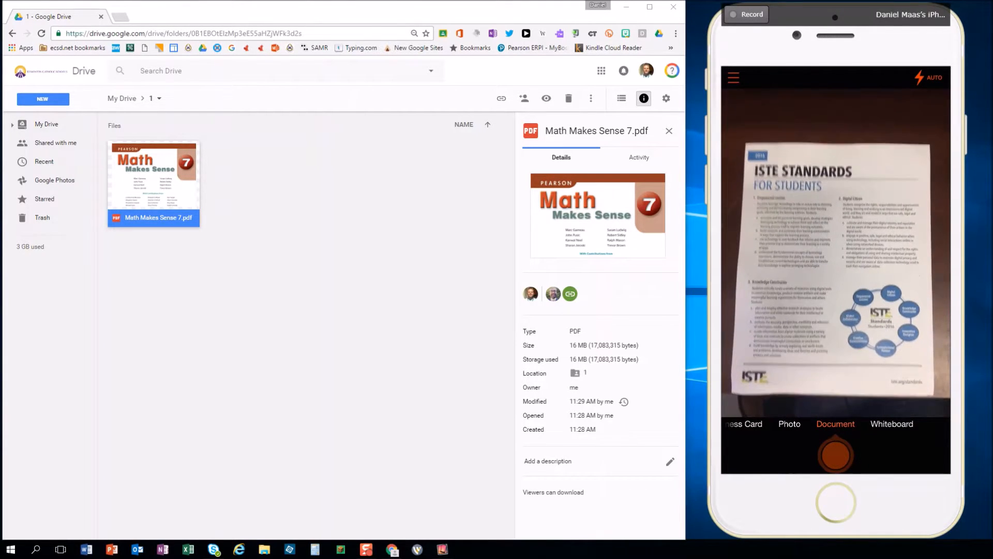
left_click(835, 451)
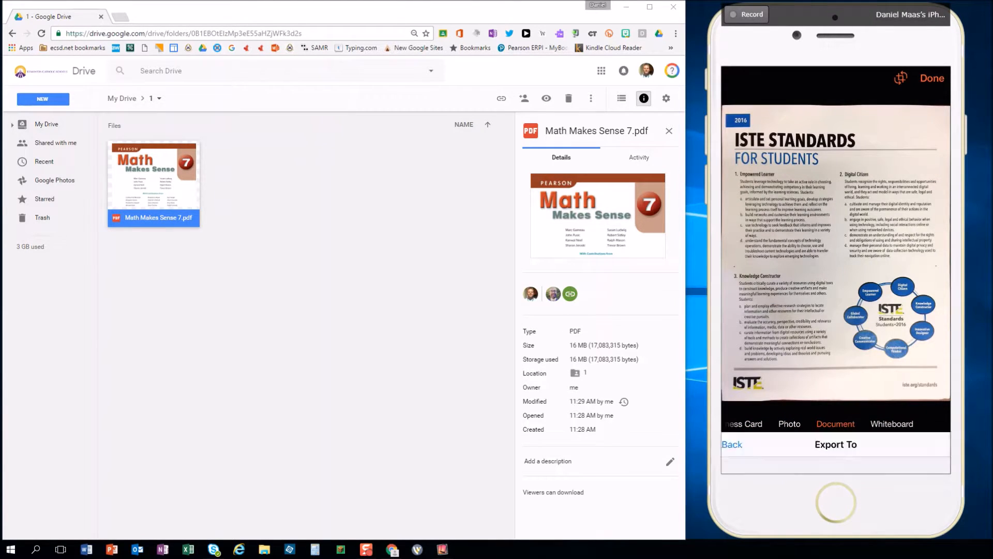
- Export the scan as the PDF 'Office Lens 20161014-125516.pdf' and open it from Recent Uploads
left_click(835, 444)
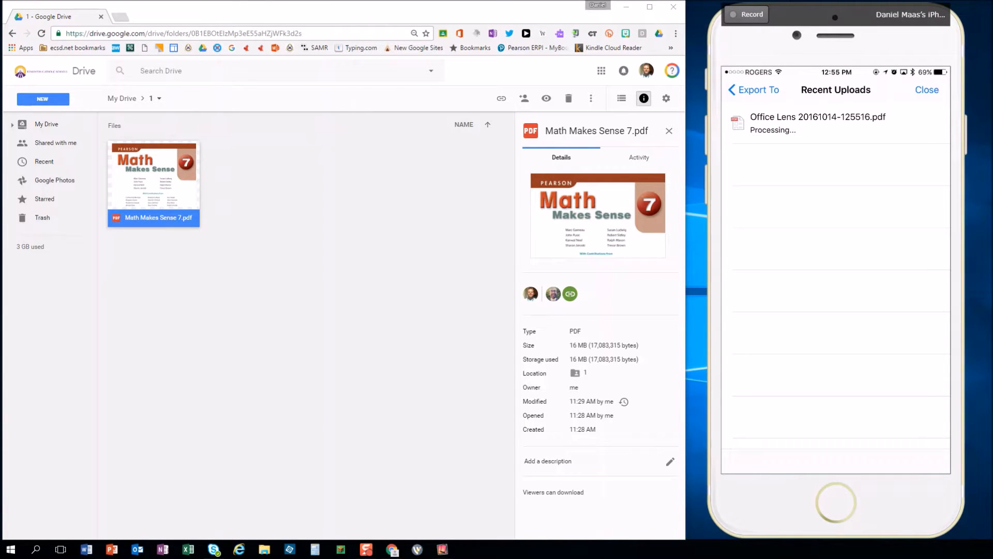
left_click(926, 90)
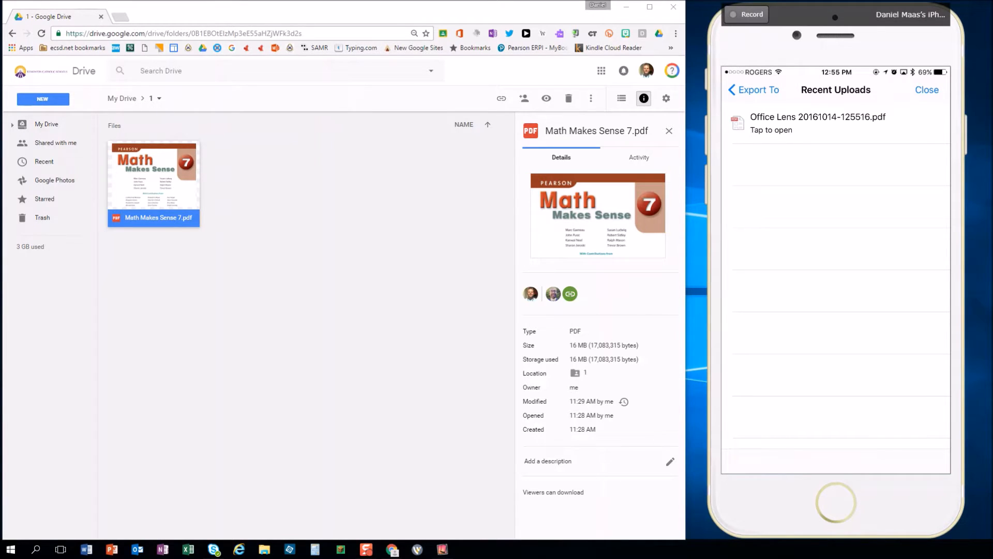
left_click(817, 123)
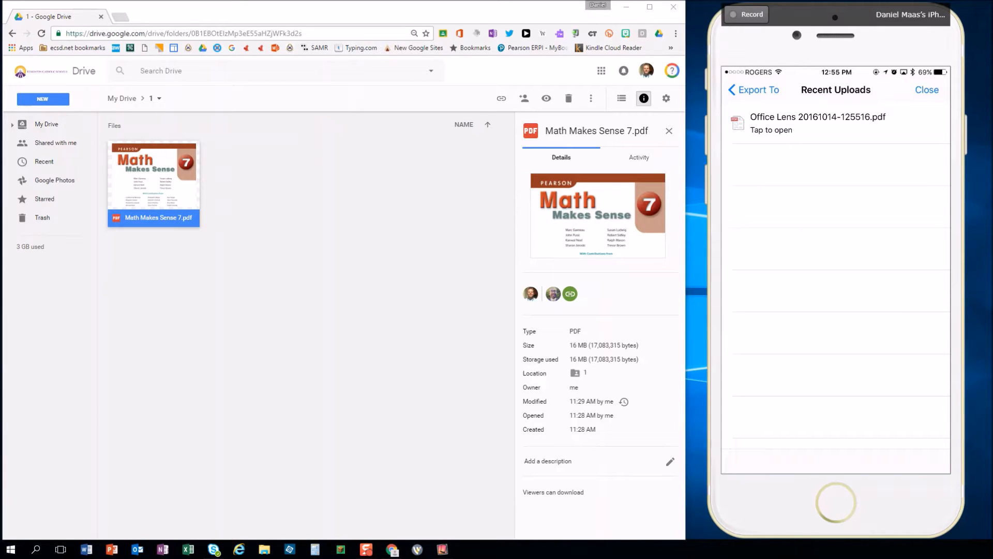
left_click(817, 123)
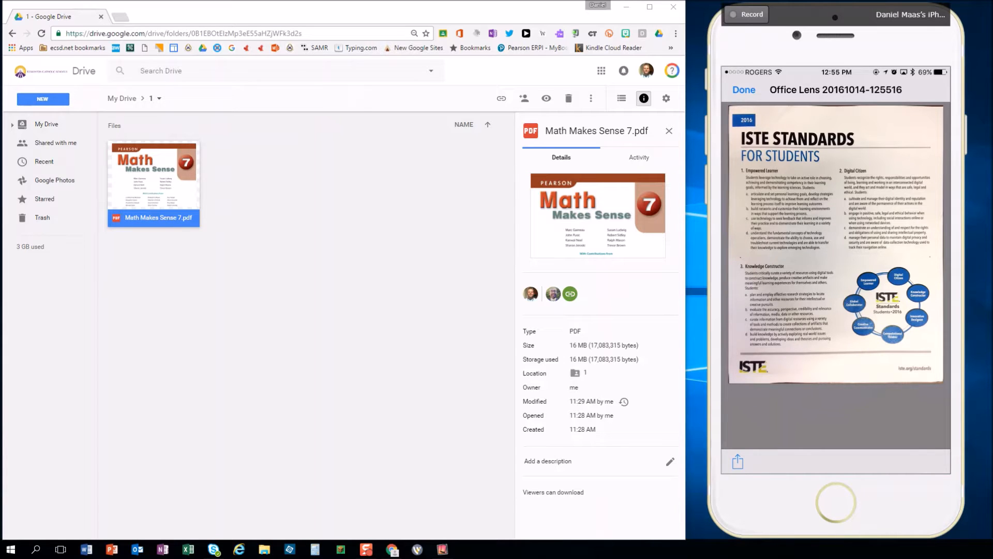
- Share the opened PDF to Google Drive from the iPhone share sheet
left_click(736, 461)
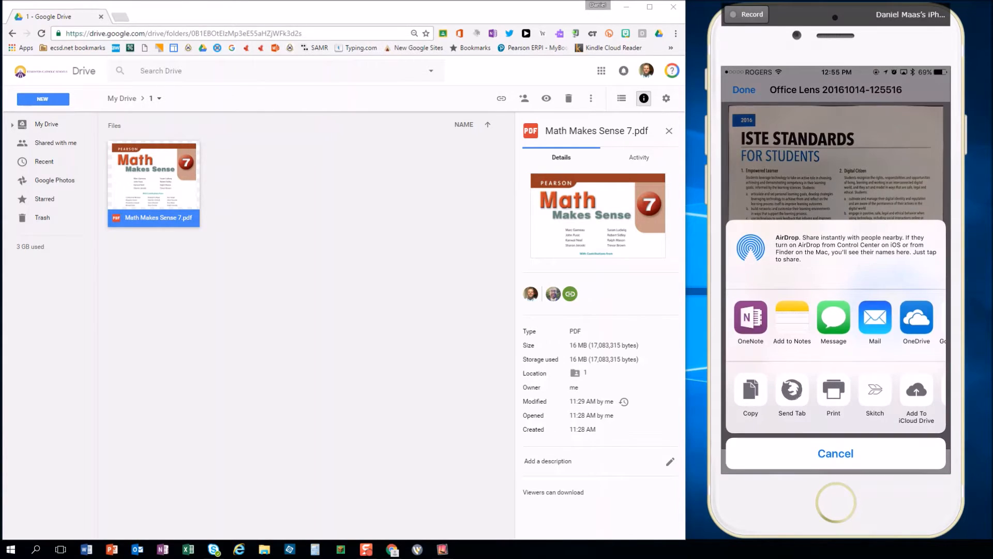
scroll("left", 3)
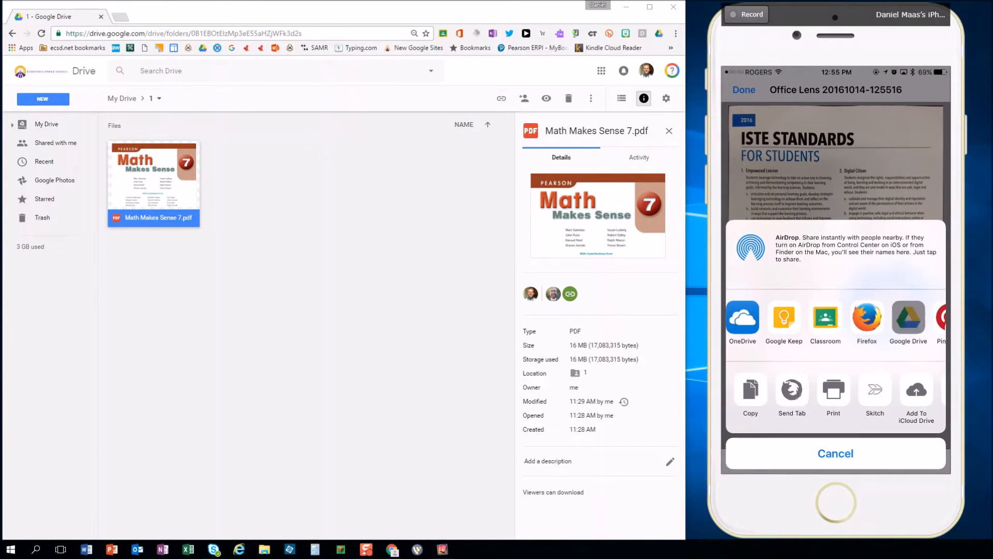
left_click(907, 318)
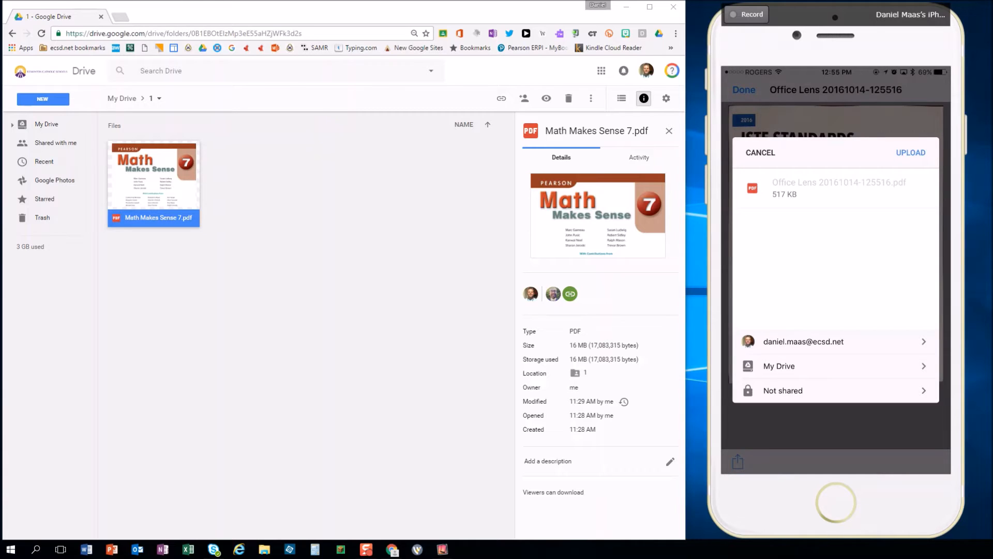
- Change the destination from My Drive to folder '1' and start the upload
left_click(778, 366)
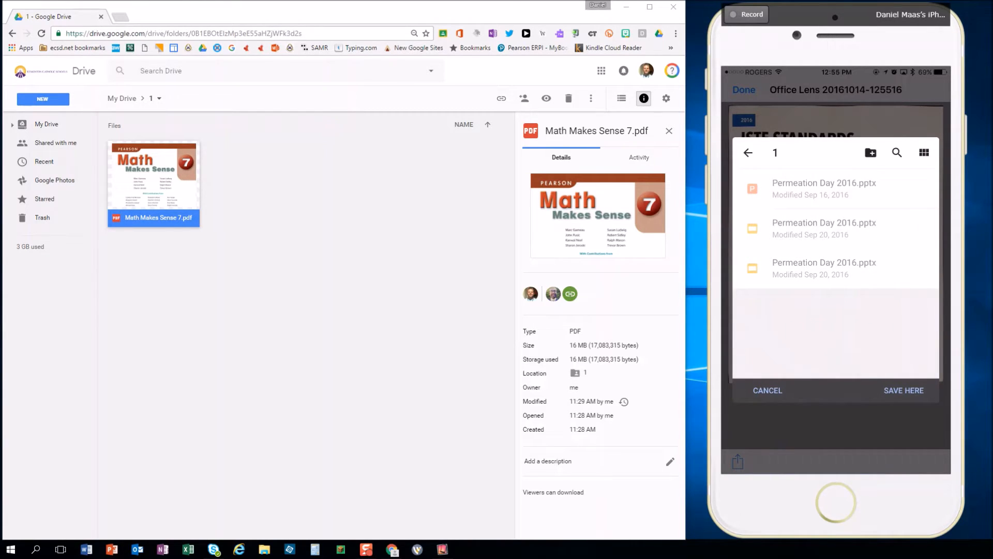
left_click(903, 390)
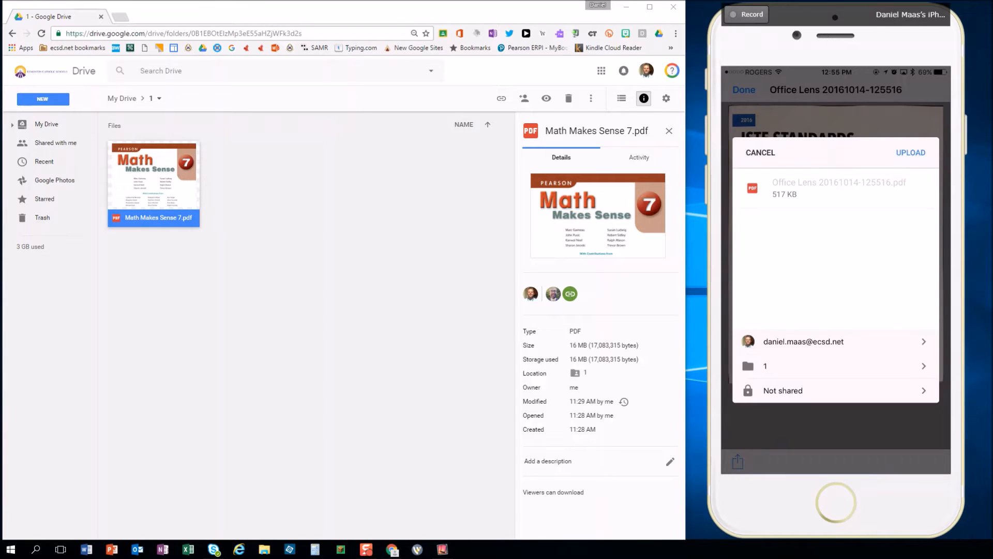
left_click(910, 153)
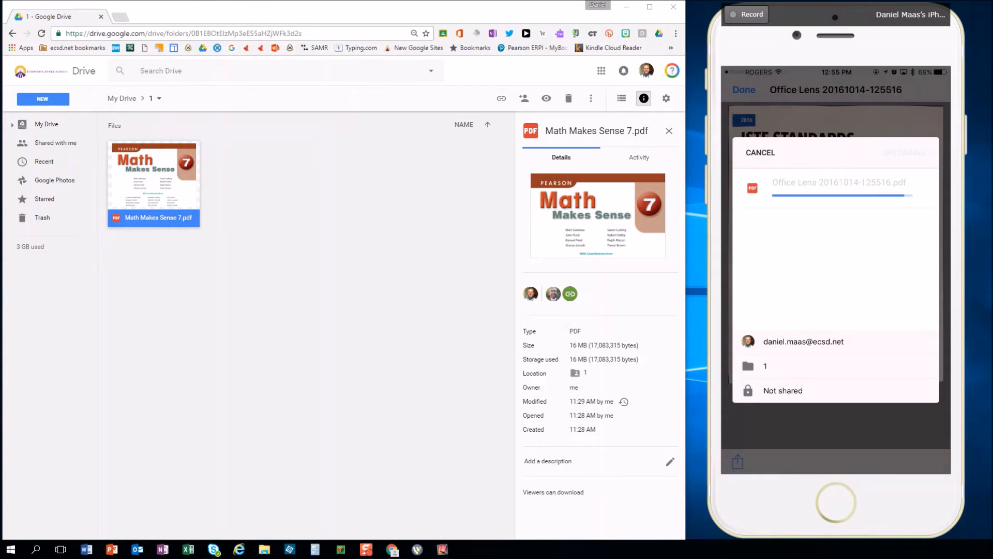